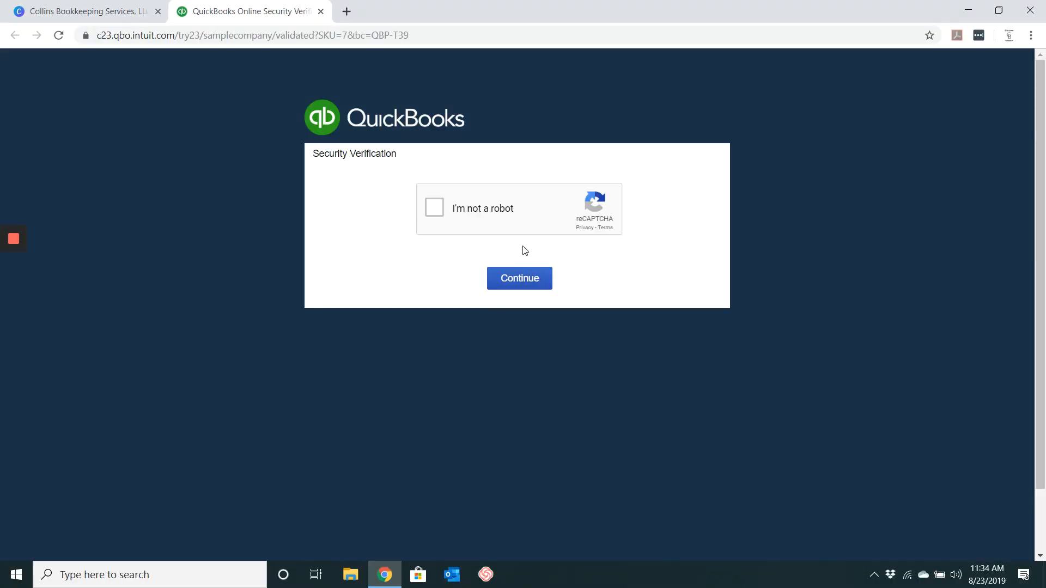
Tick the 'I'm not a robot' reCAPTCHA and continue into the sample company.
left_click(433, 207)
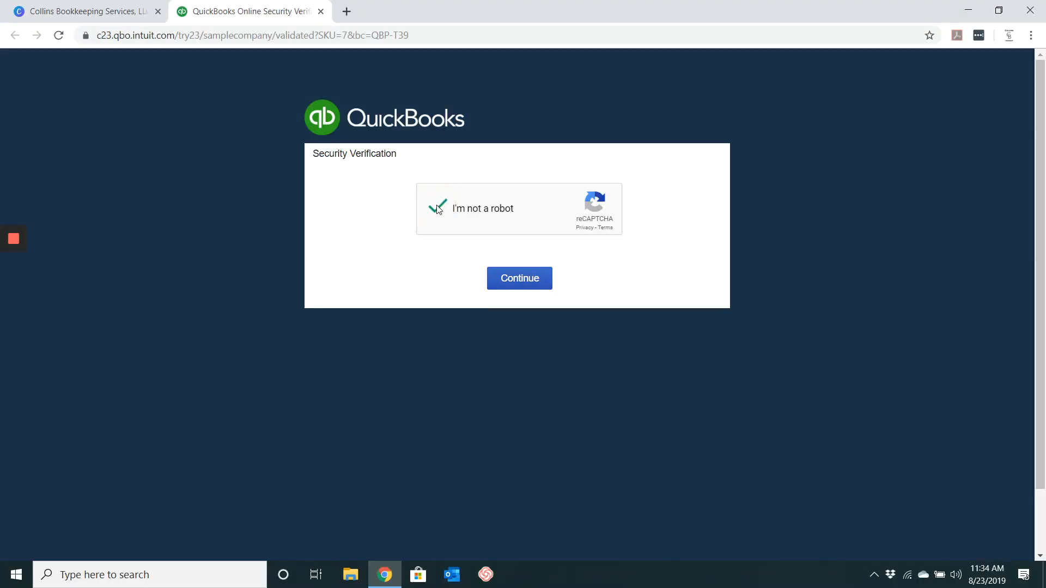
left_click(518, 277)
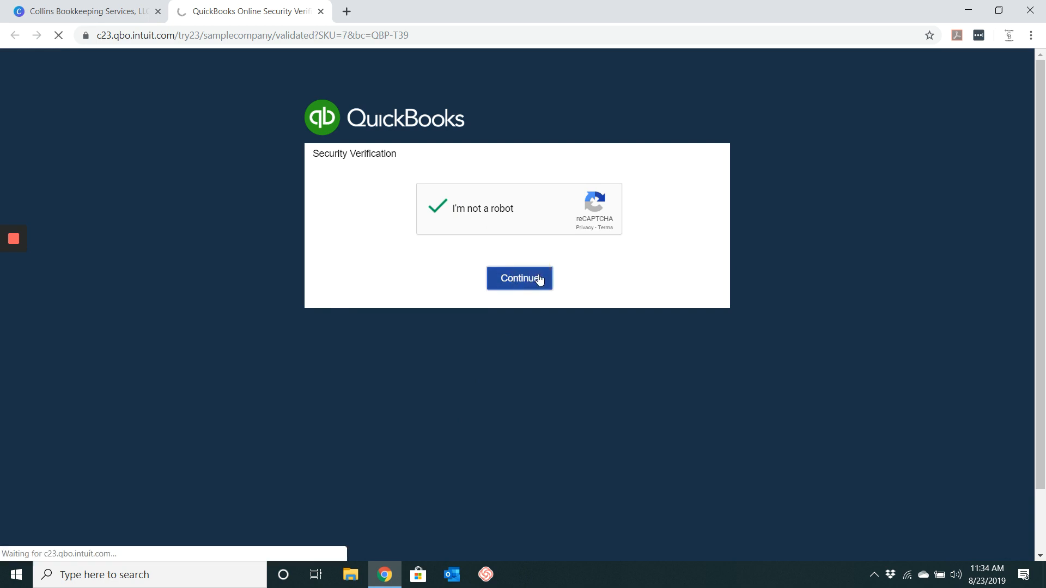
left_click(519, 278)
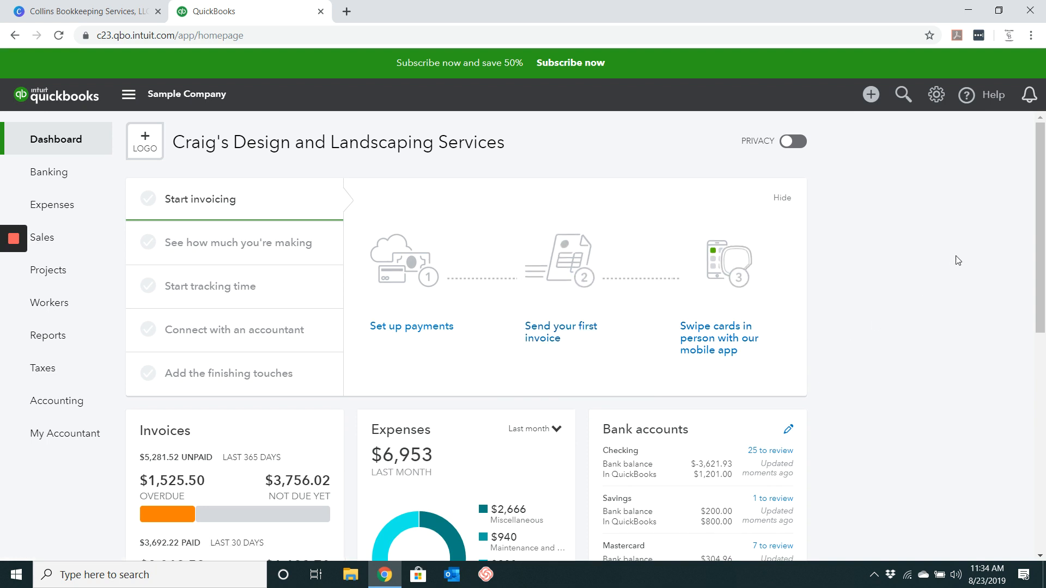
mouse_move(950, 209)
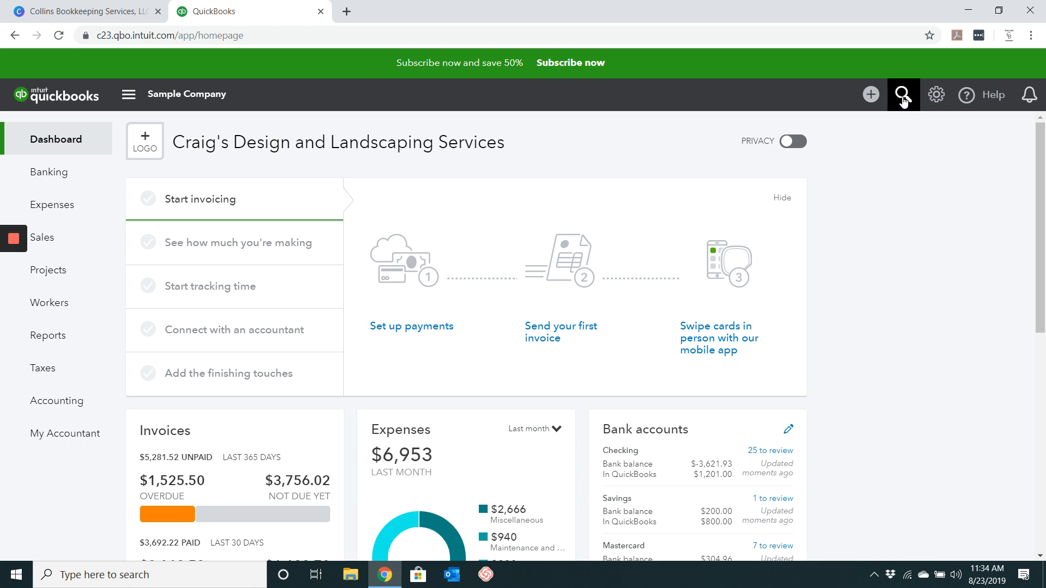
Use the top-bar magnifying-glass Search to reach the transaction search page.
left_click(902, 94)
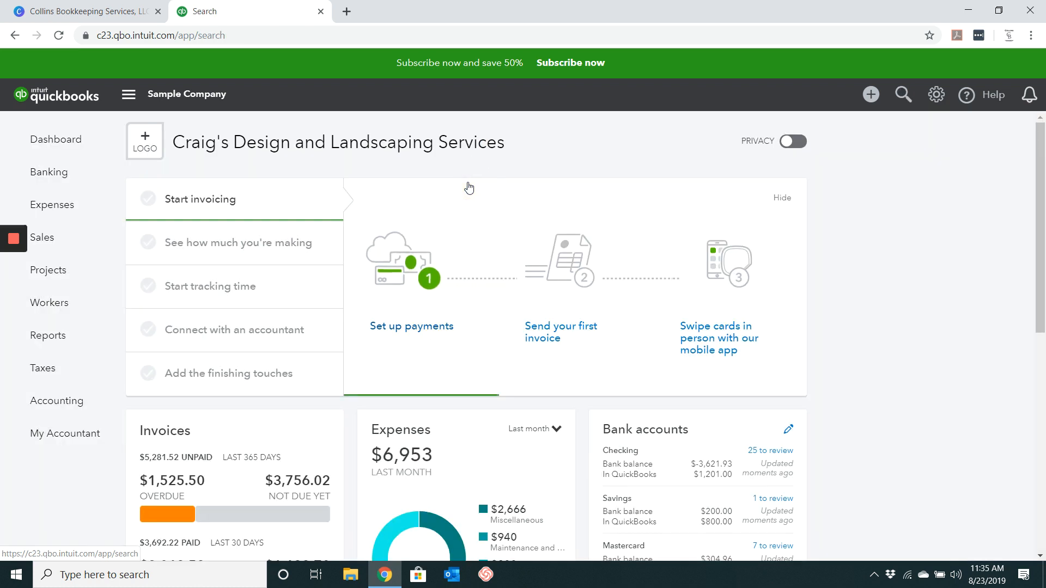
Search by reference number 1018, returning the $80.00 Sushi by Katsuyuki invoice.
left_click(902, 94)
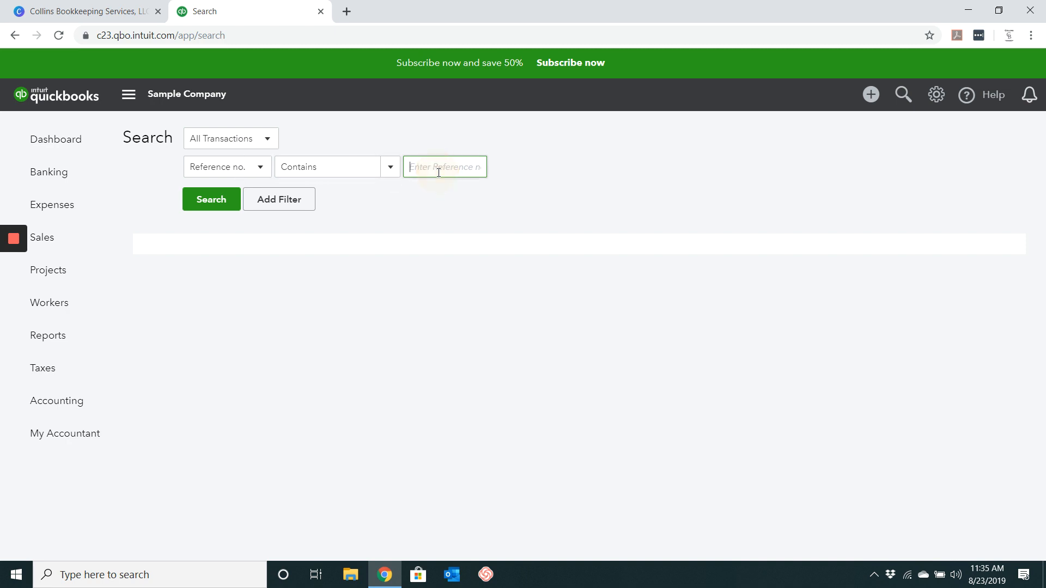
type("1018")
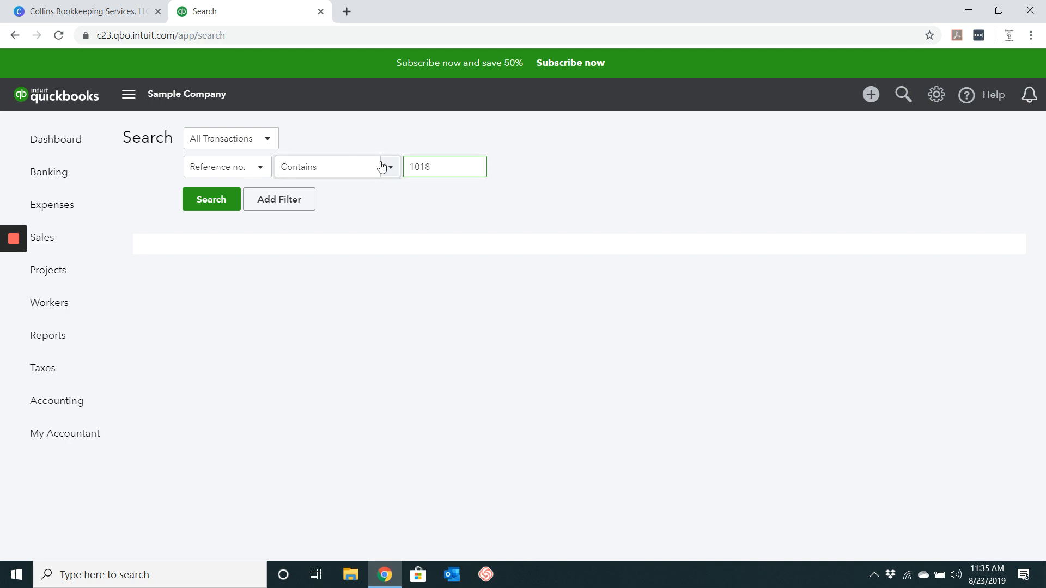
left_click(210, 198)
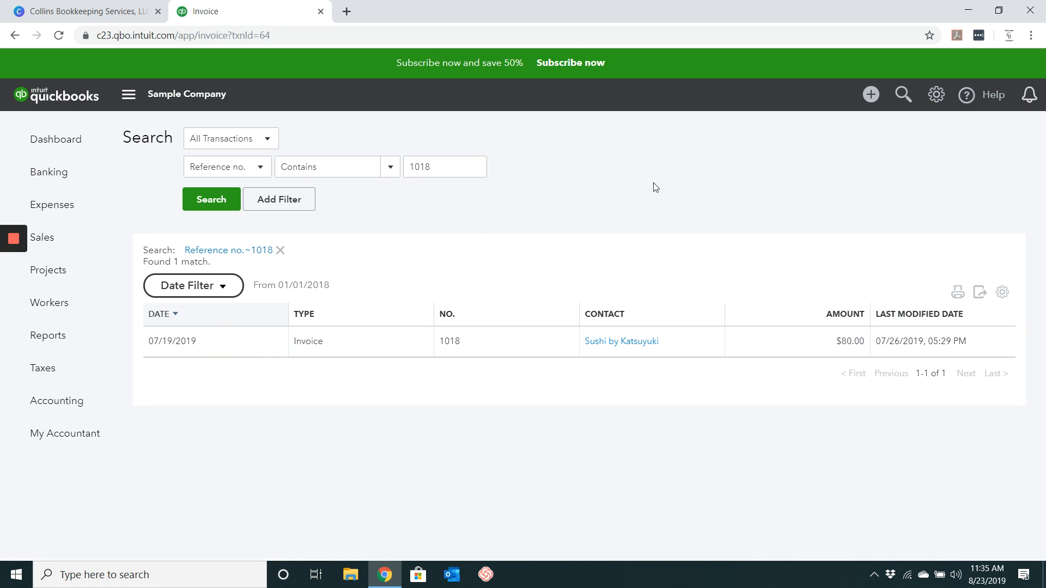
Open invoice 1018 from the results and review its $80.00 weekly gardening balance.
left_click(448, 341)
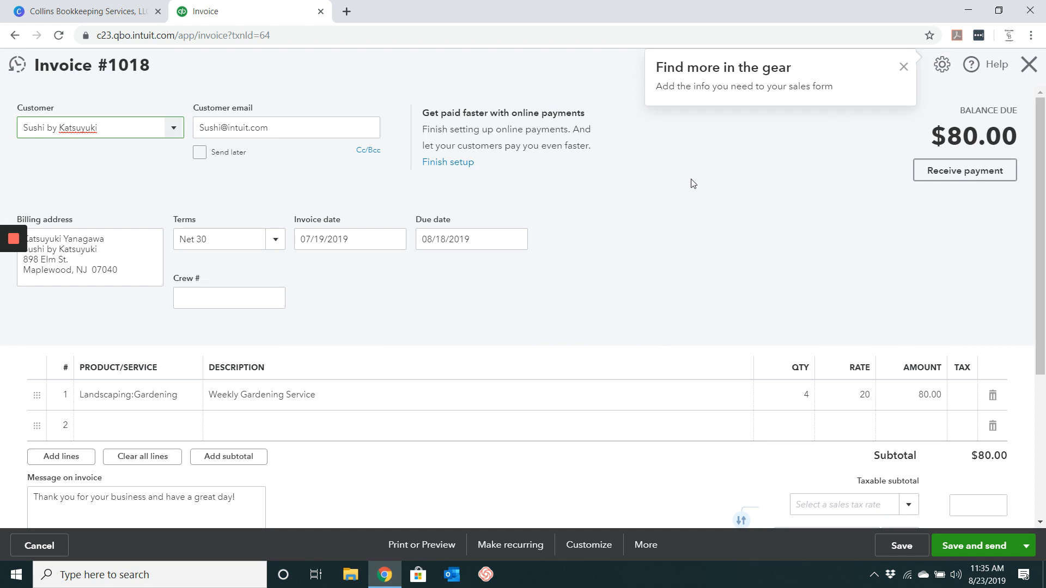
mouse_move(829, 208)
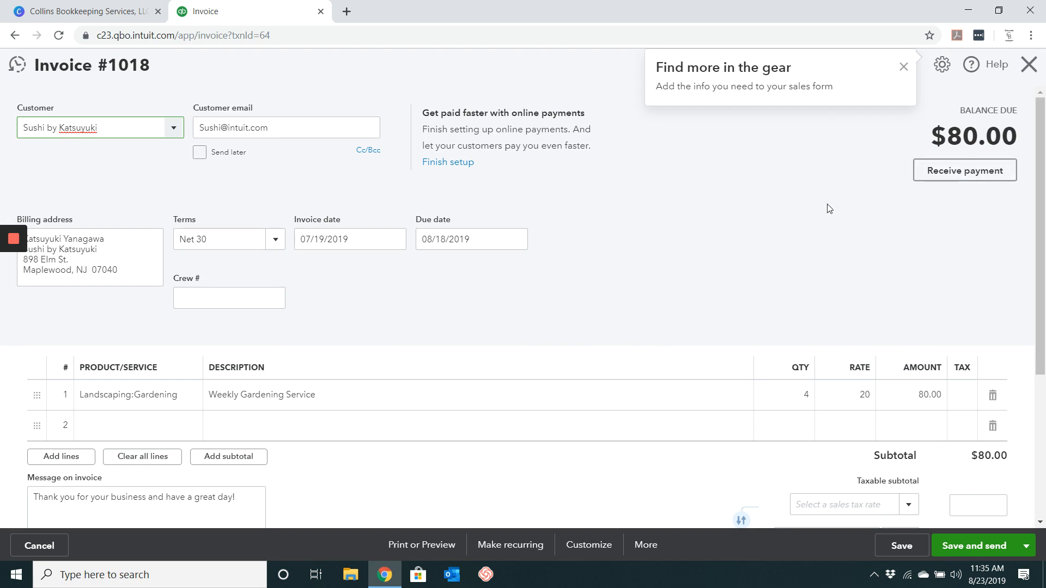
left_click(100, 128)
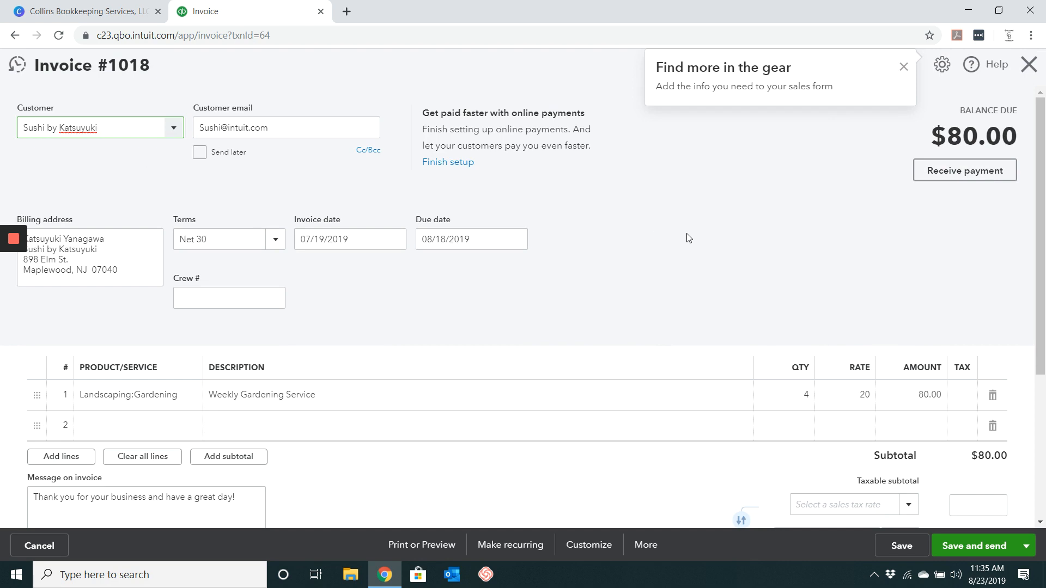
scroll("down", 3)
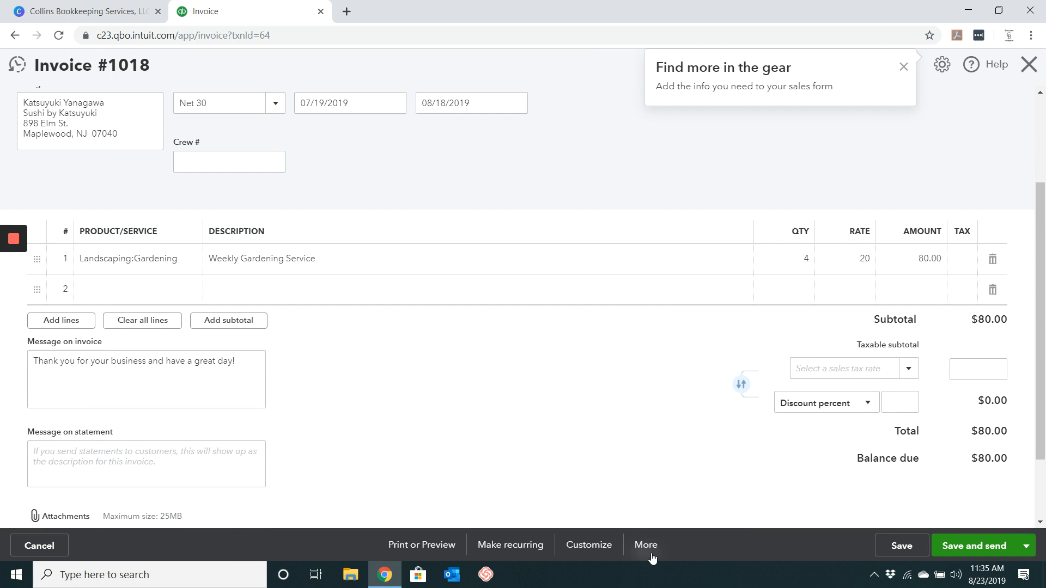
Void invoice 1018 via More > Void, confirming Yes and acknowledging the success message.
left_click(644, 545)
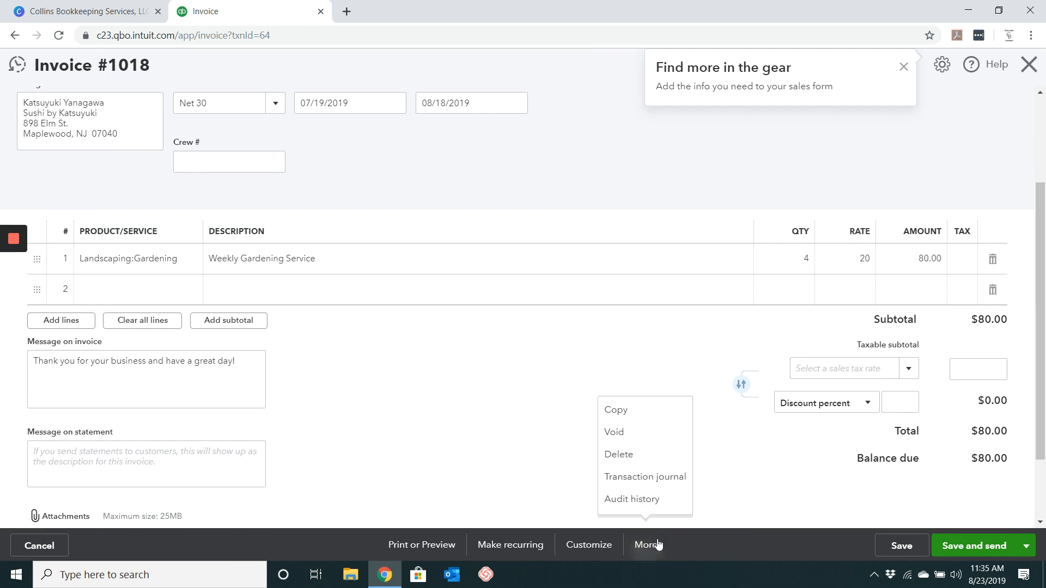
mouse_move(623, 431)
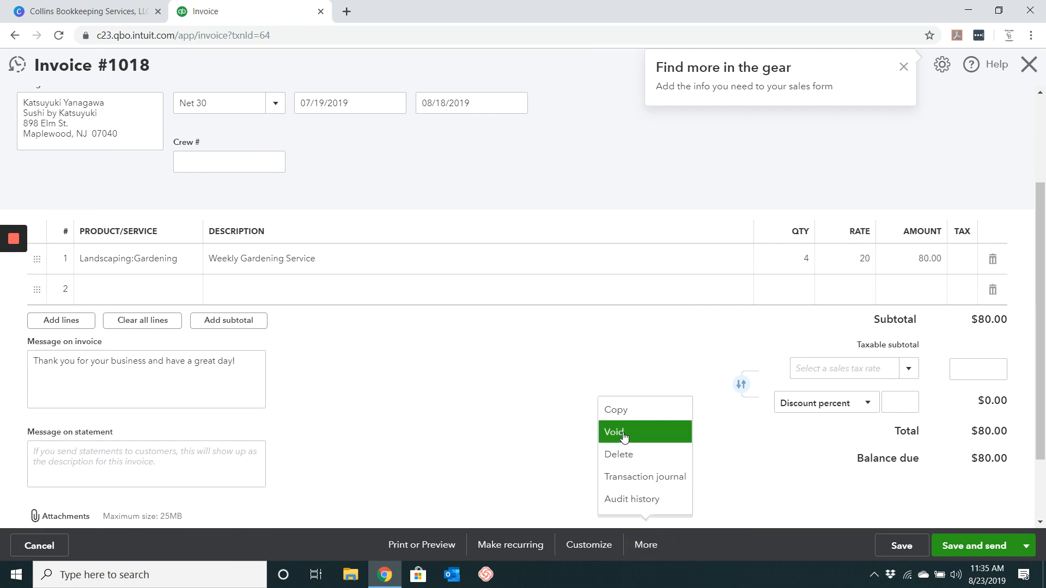
left_click(614, 432)
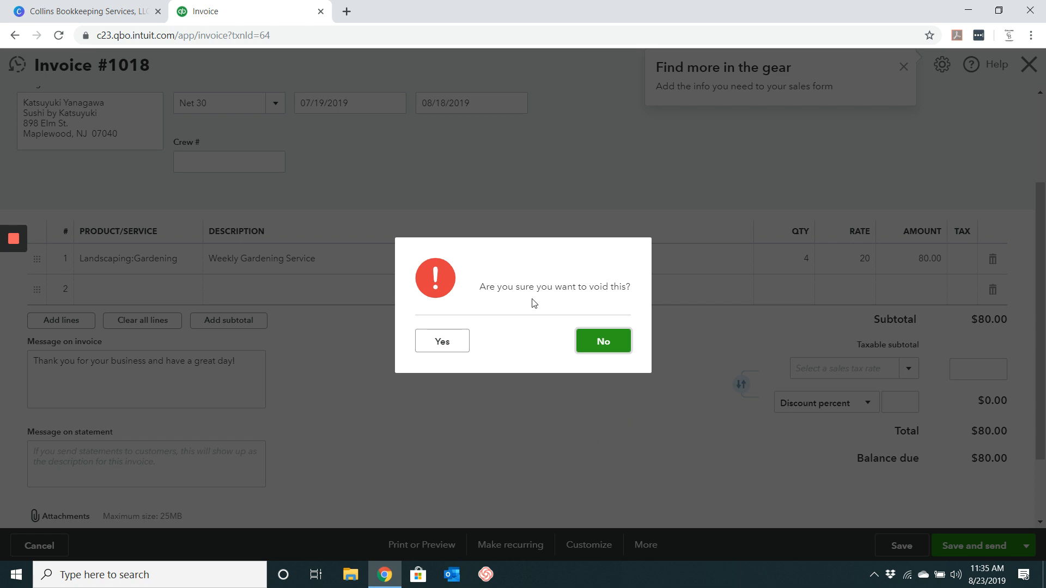
mouse_move(539, 302)
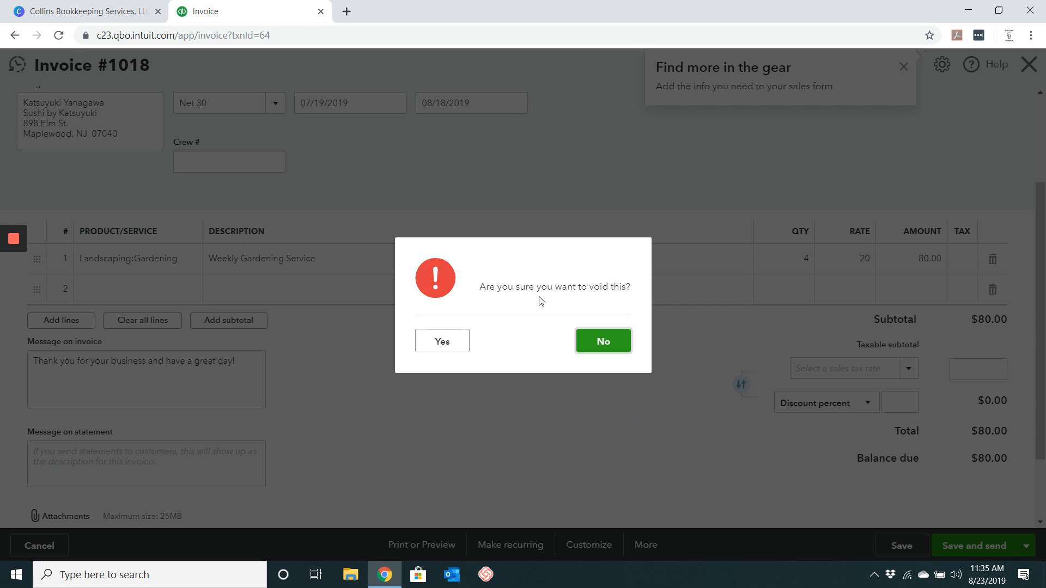
mouse_move(577, 306)
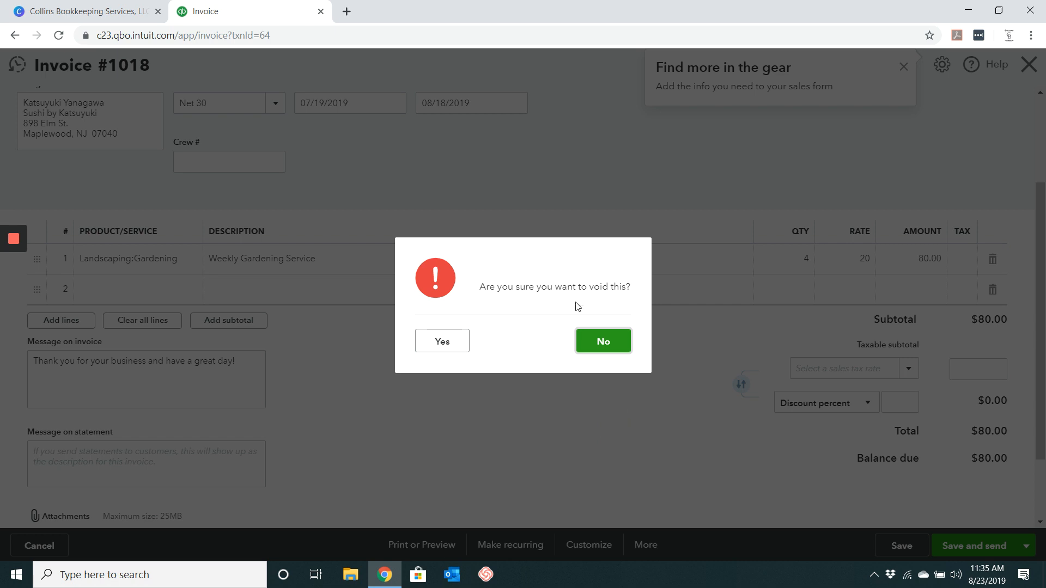
mouse_move(441, 341)
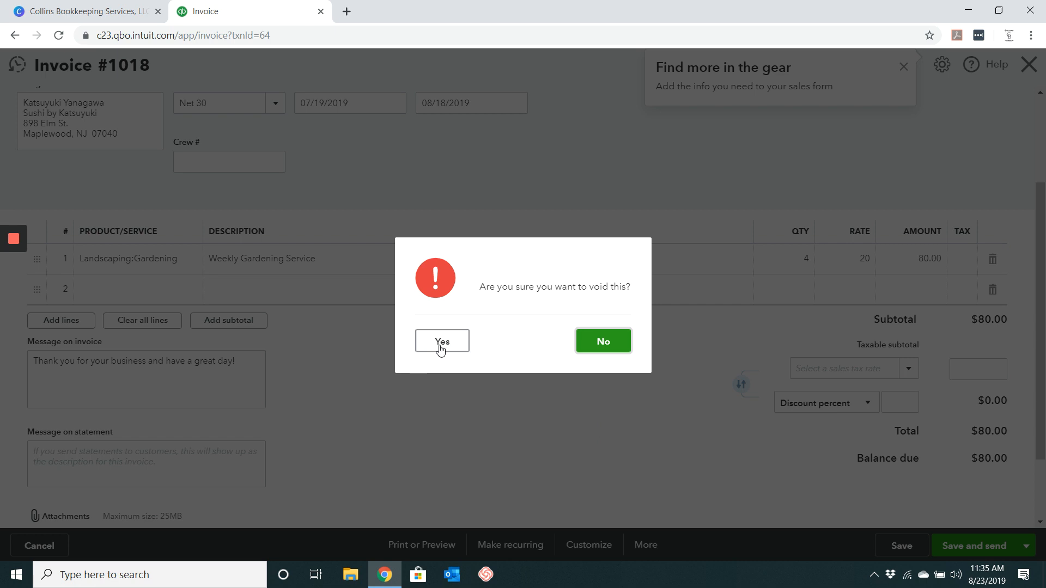
left_click(441, 341)
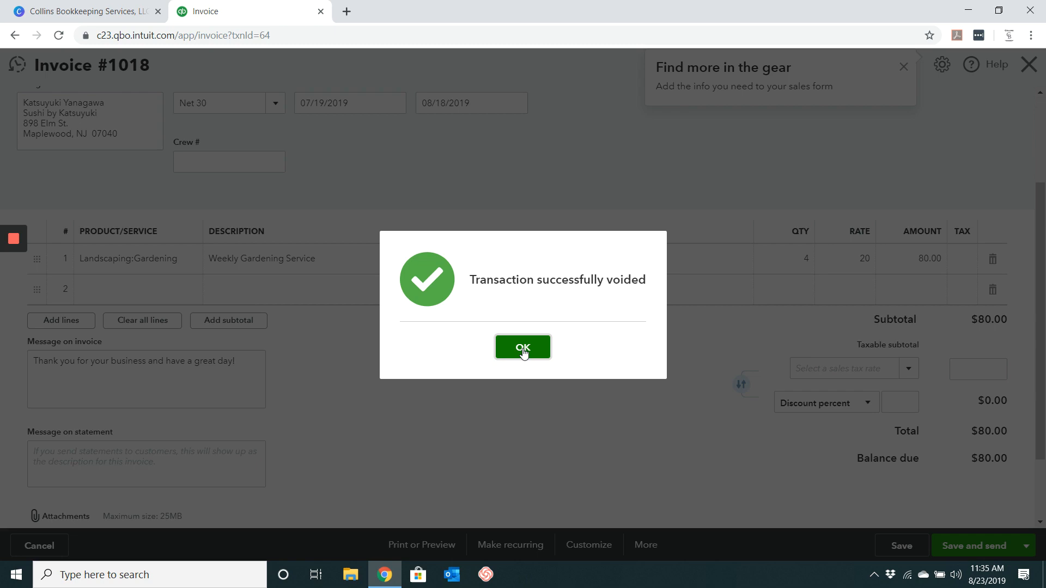
left_click(521, 348)
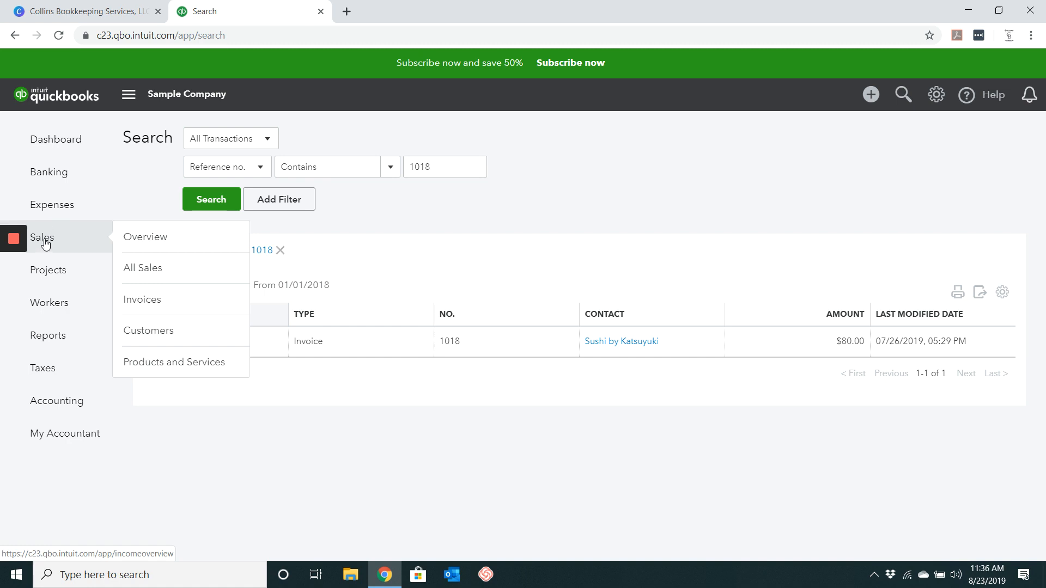
Go to Sales and bring up the Invoices list, scrolling to invoice 1022.
left_click(144, 236)
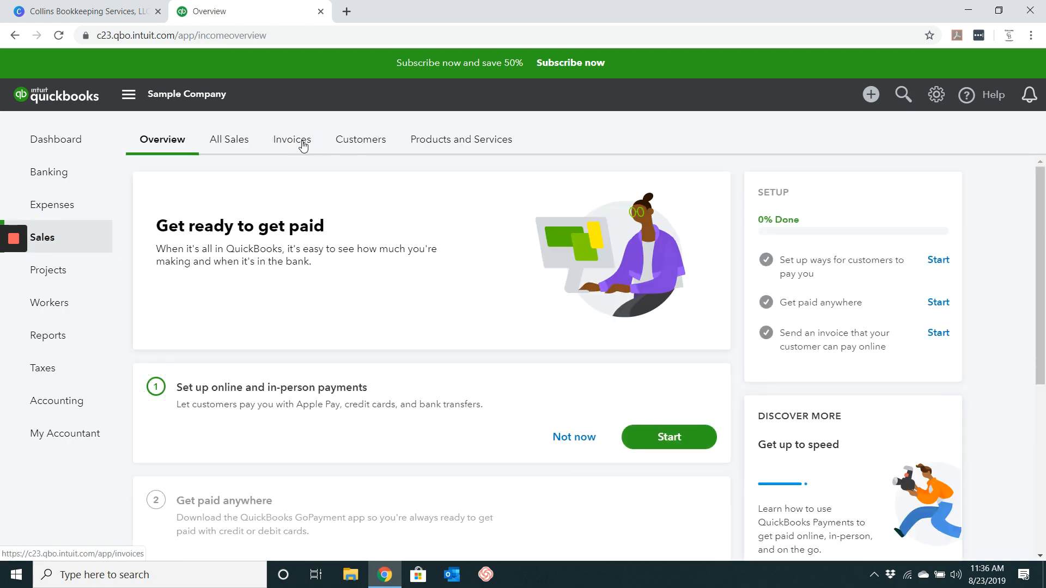
left_click(289, 139)
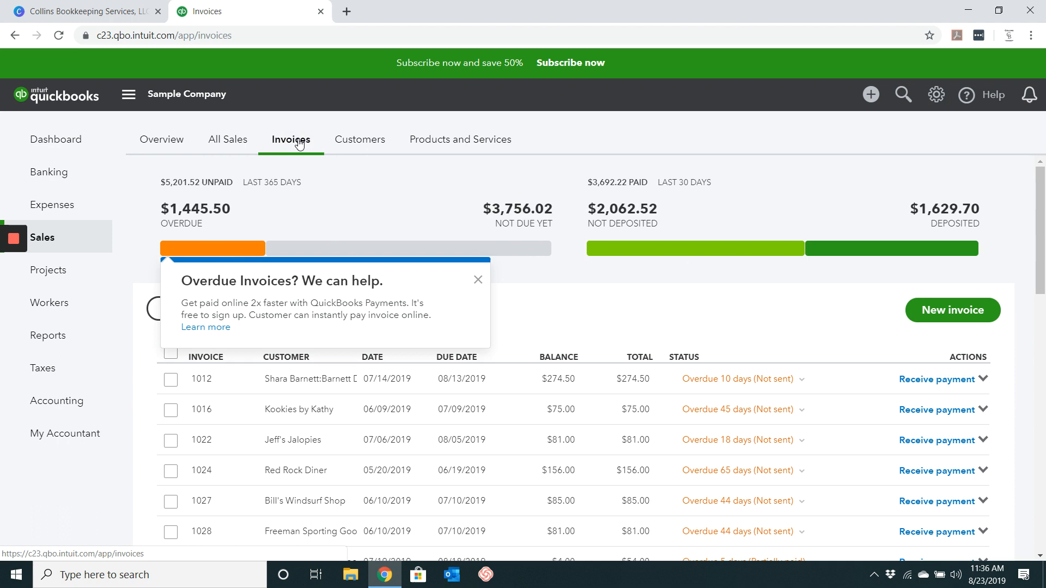
mouse_move(269, 401)
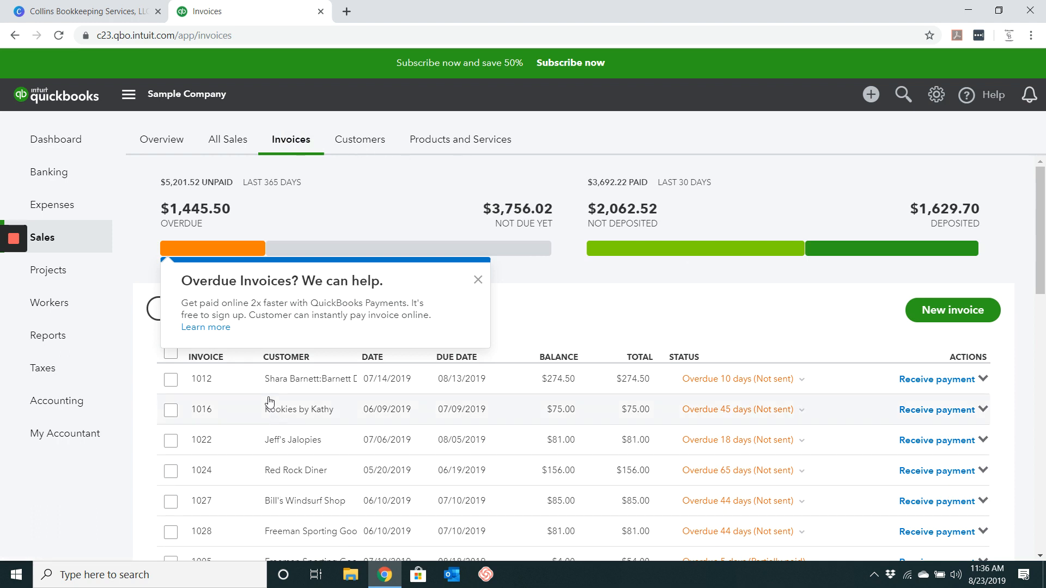
mouse_move(242, 439)
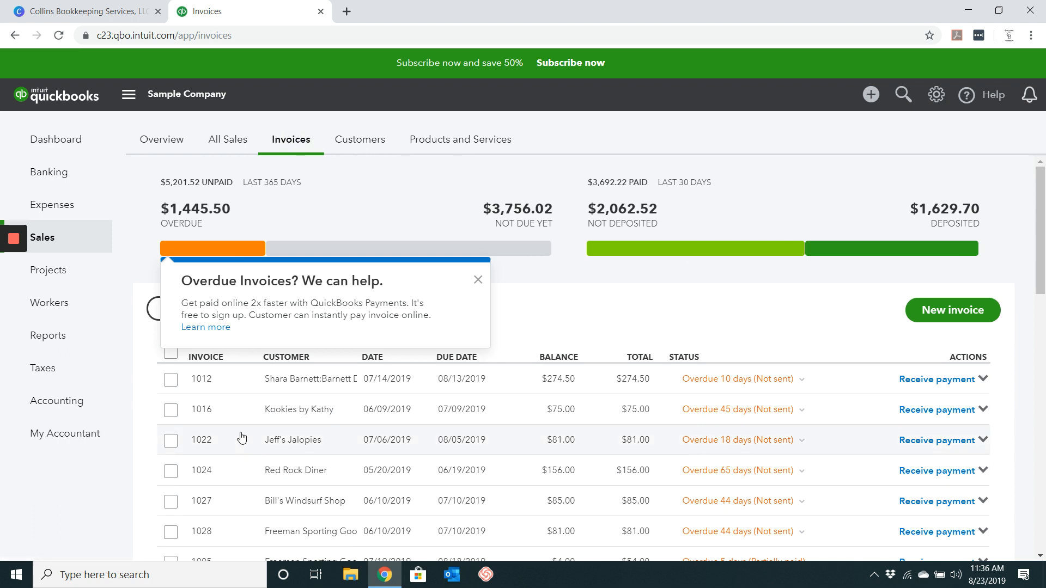
scroll("down", 3)
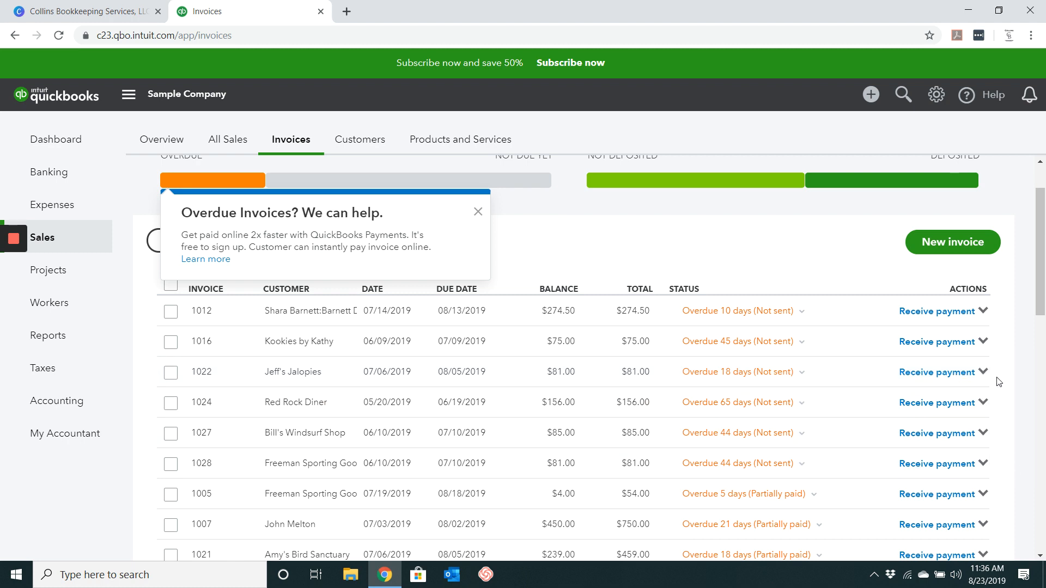
mouse_move(983, 375)
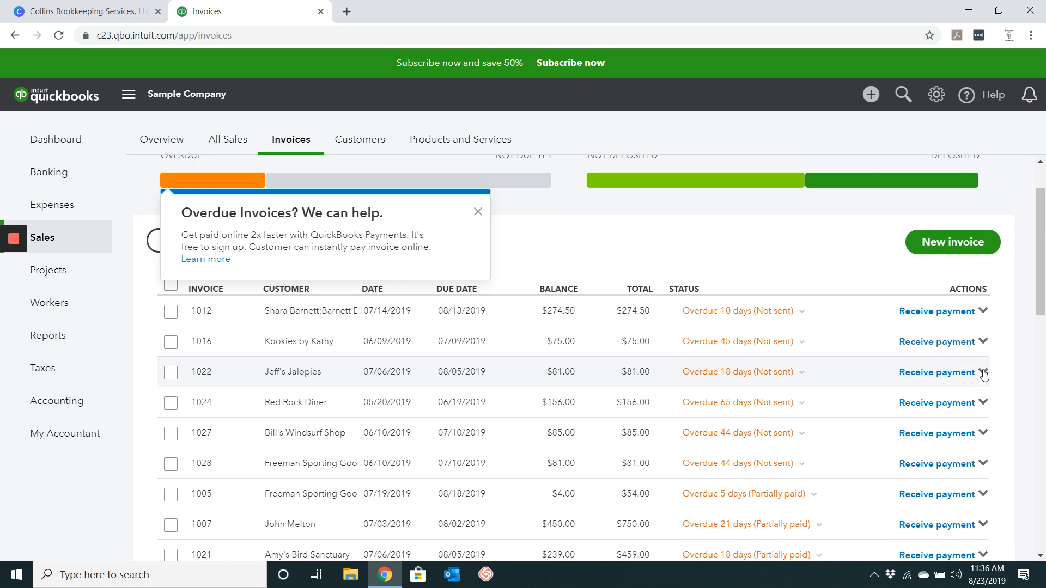
Void invoice 1022 for Jeff's Jalopies from its row Action menu and confirm Yes.
left_click(983, 373)
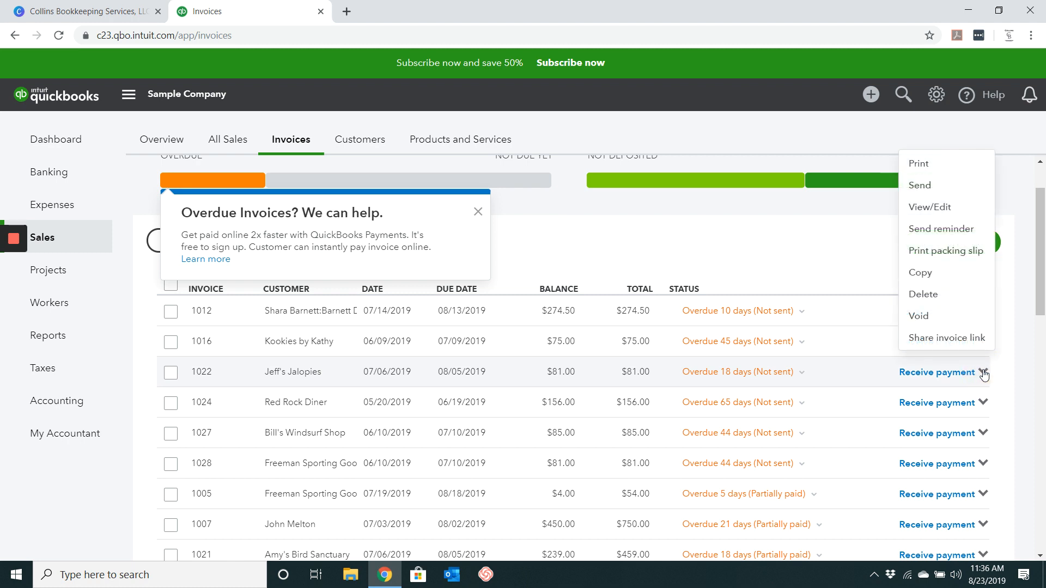
mouse_move(926, 163)
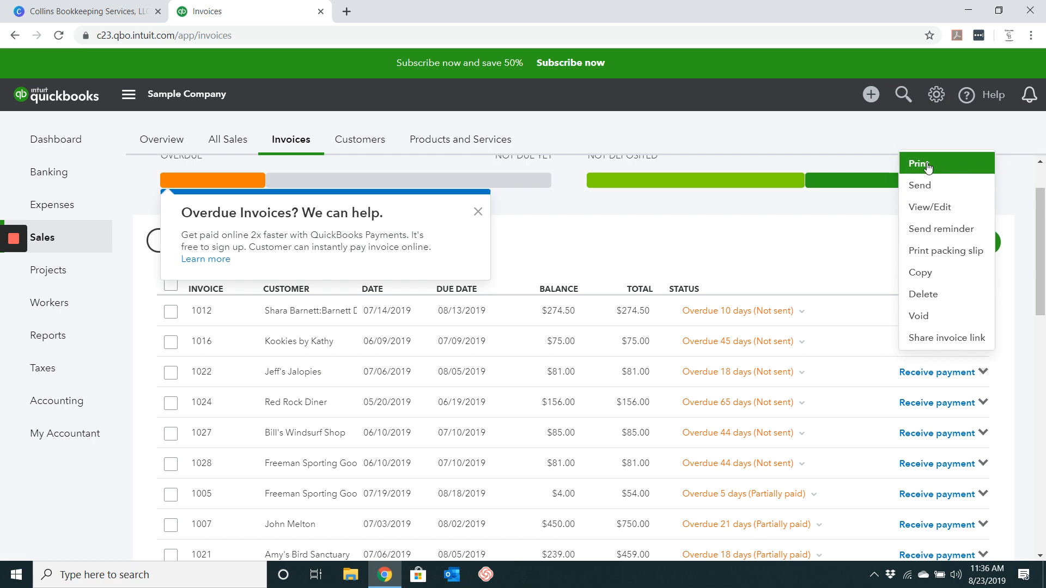
mouse_move(921, 315)
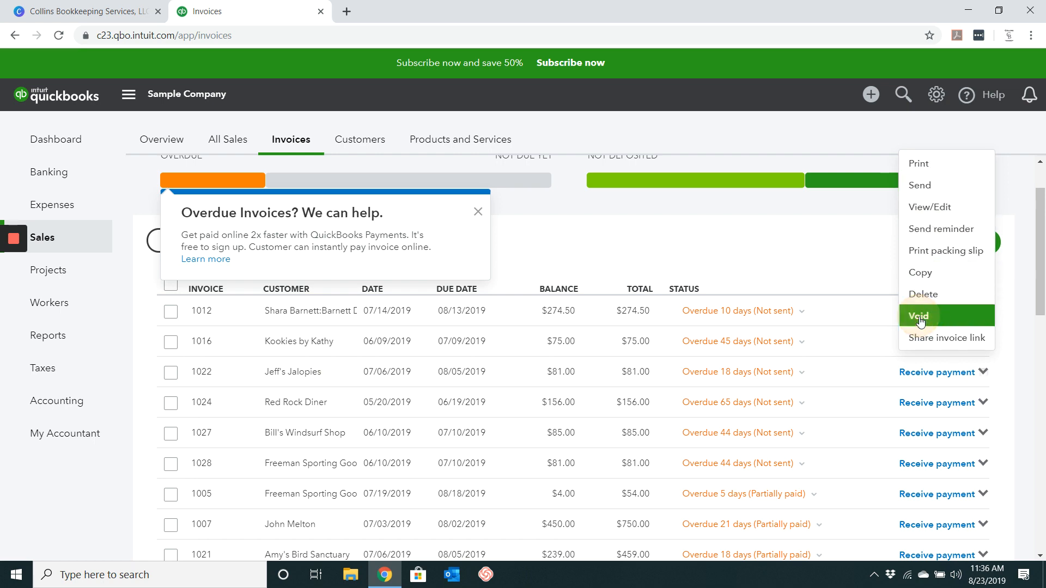
left_click(920, 315)
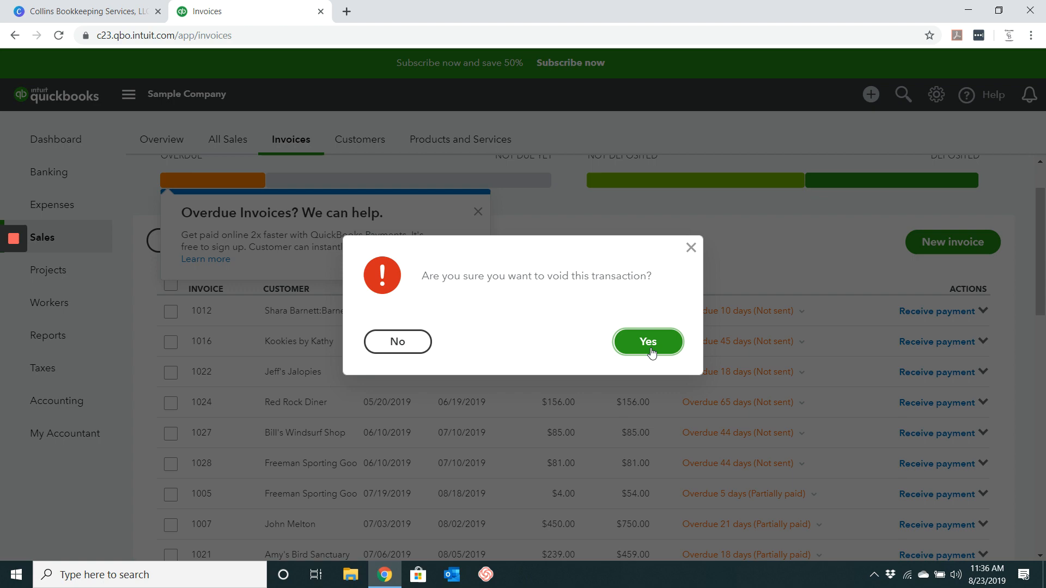
left_click(646, 341)
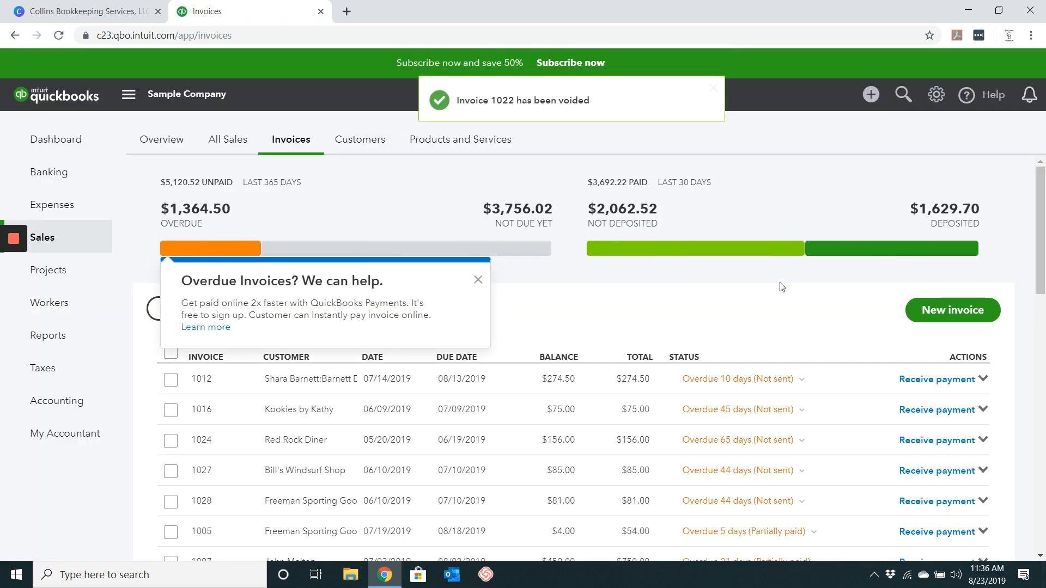
scroll("down", 3)
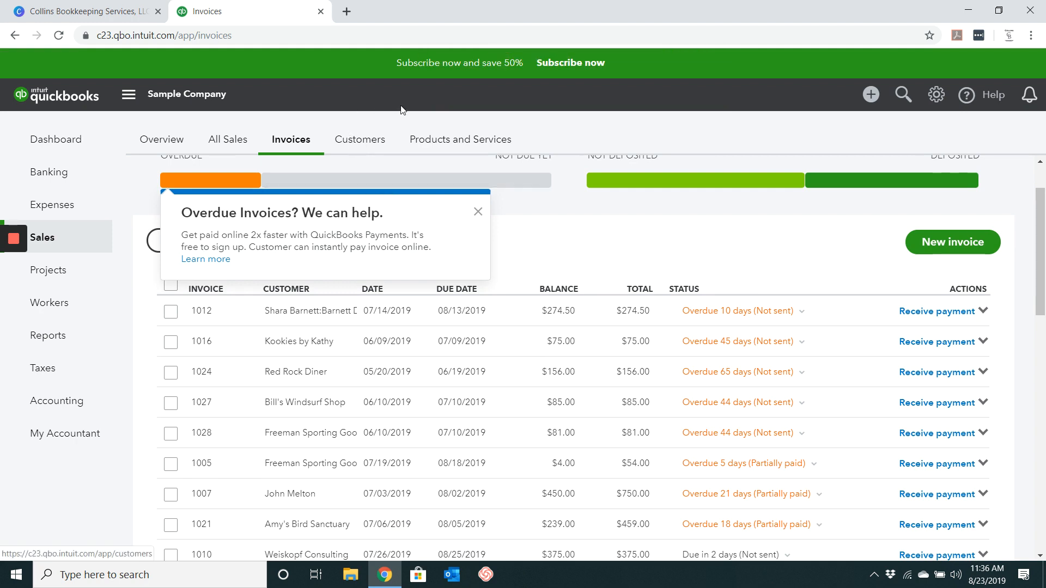
mouse_move(578, 238)
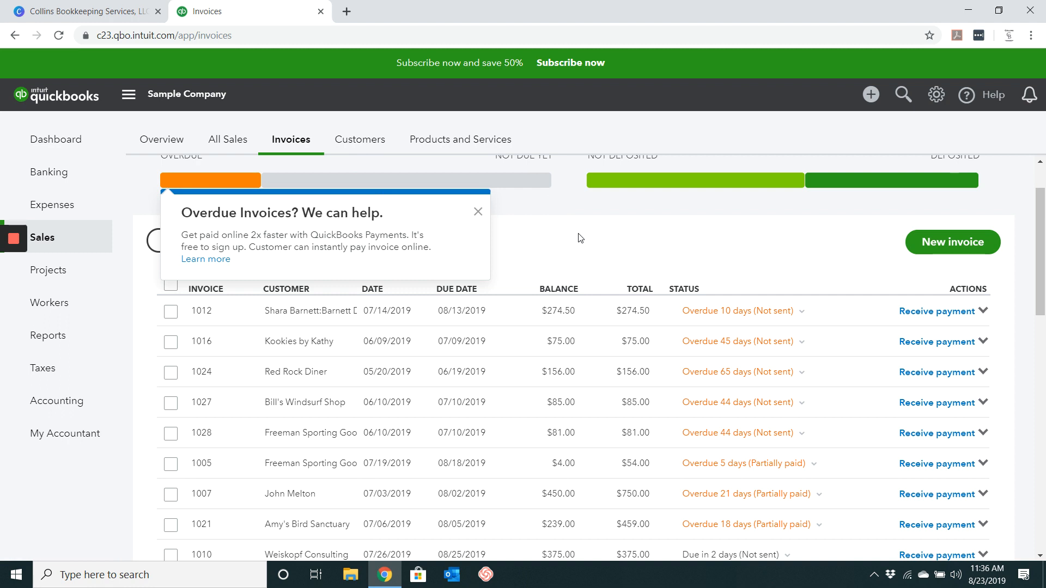
mouse_move(49, 302)
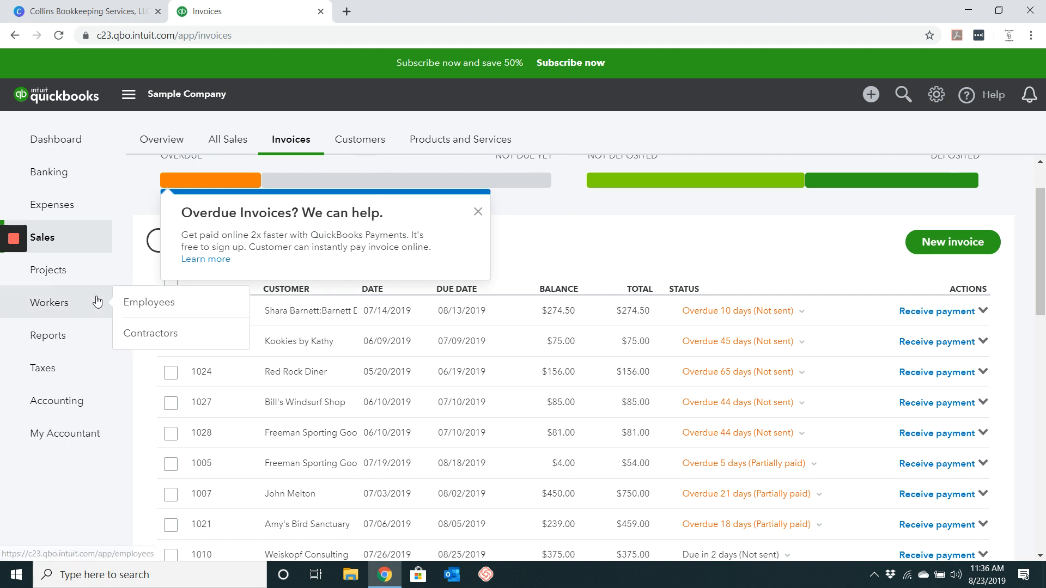
mouse_move(326, 177)
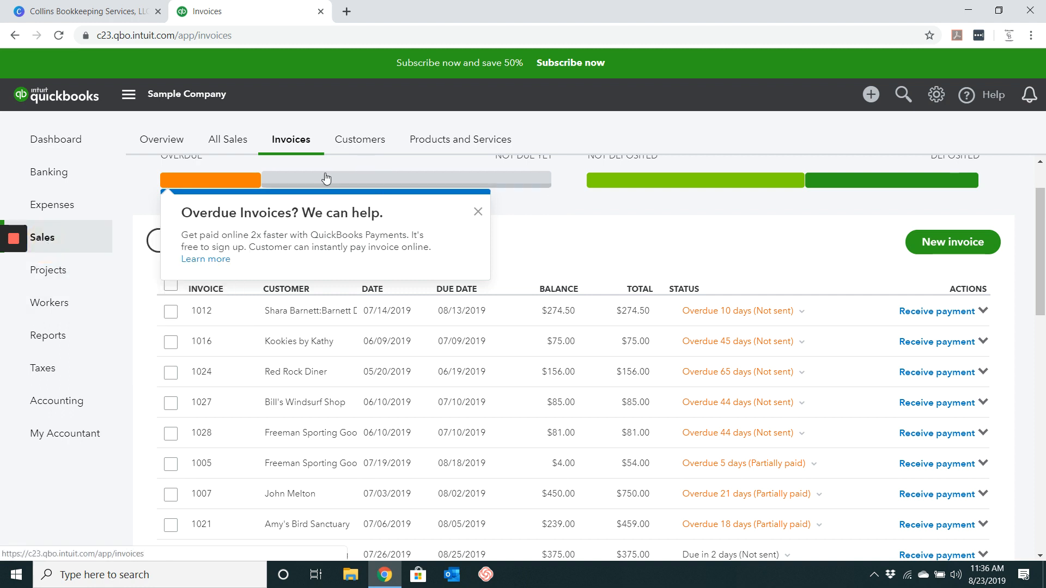
In Customers, search 'Bill' to reach Bill's Windsurf Shop and its transactions.
left_click(358, 140)
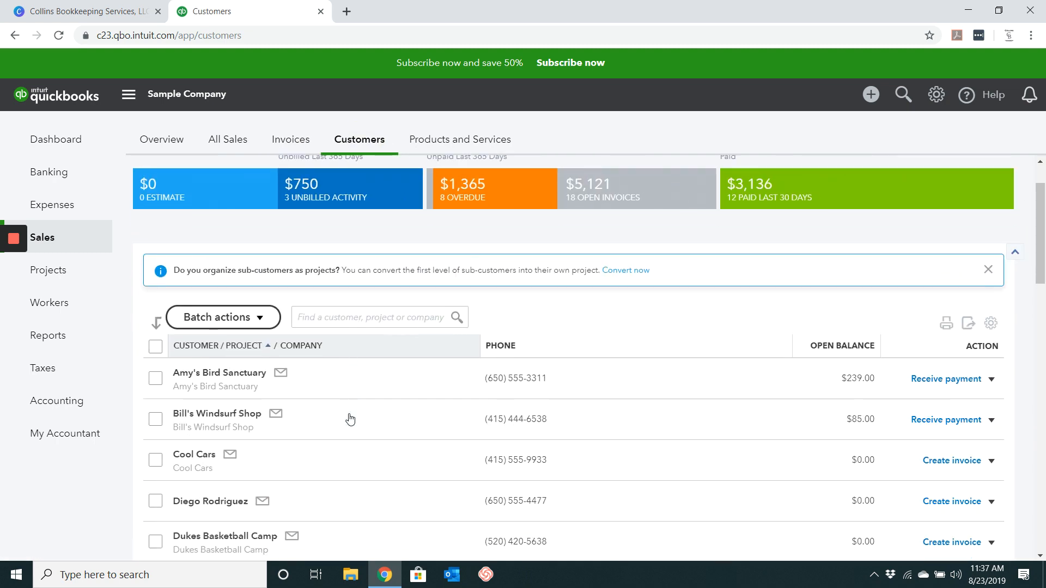
left_click(378, 317)
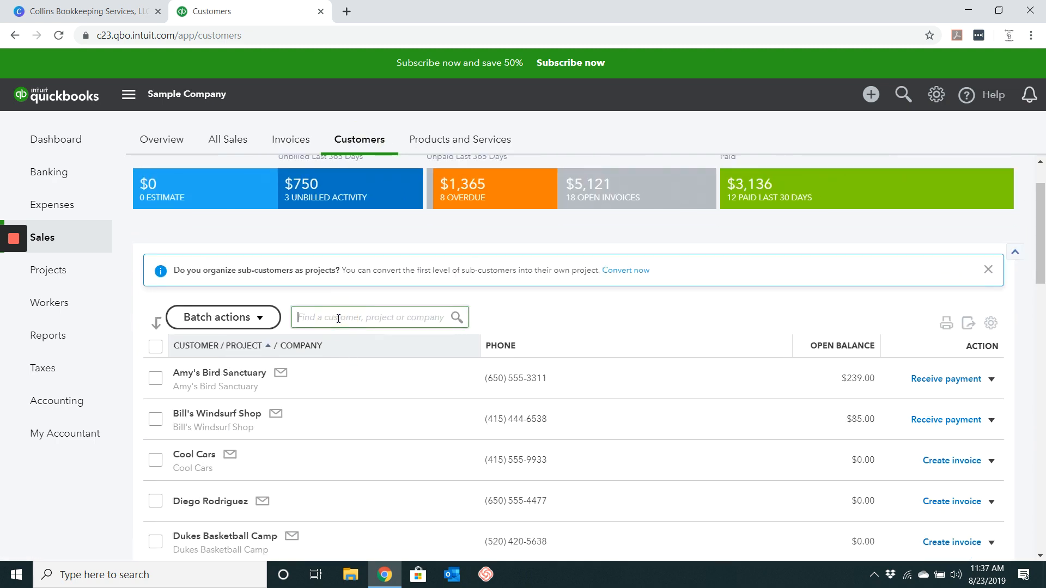
type("Bill")
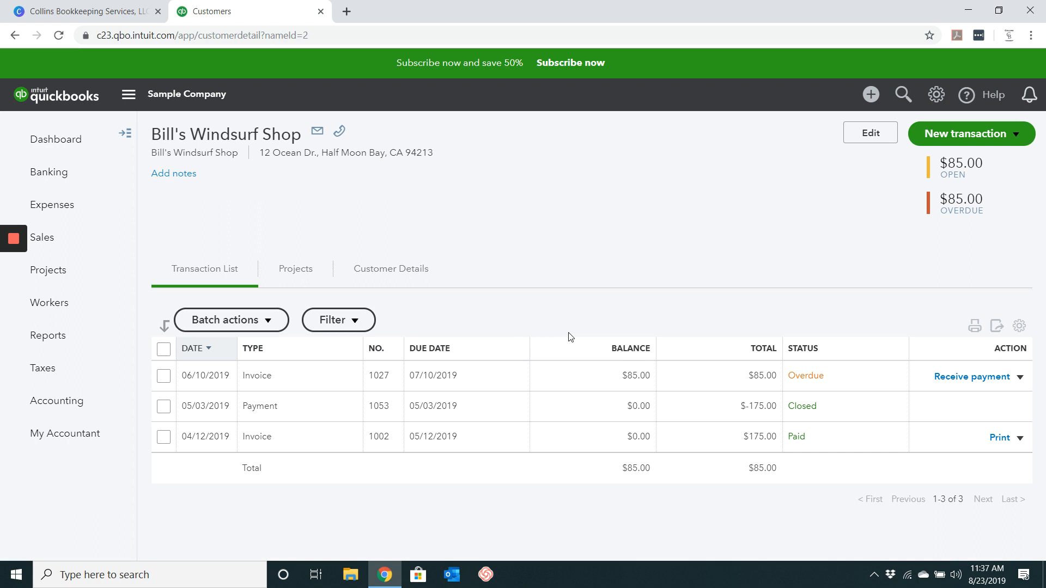
mouse_move(568, 369)
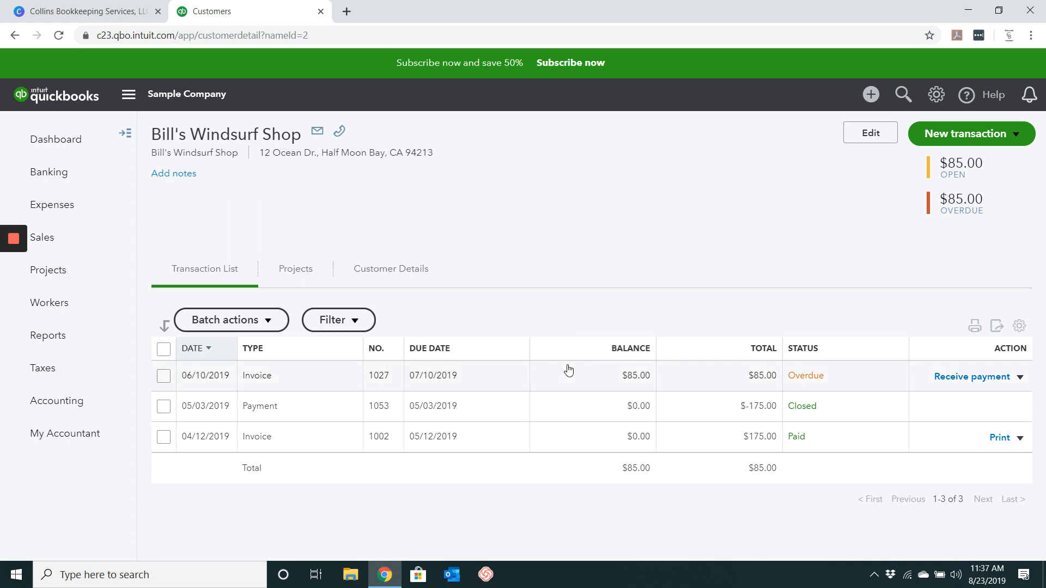
mouse_move(315, 383)
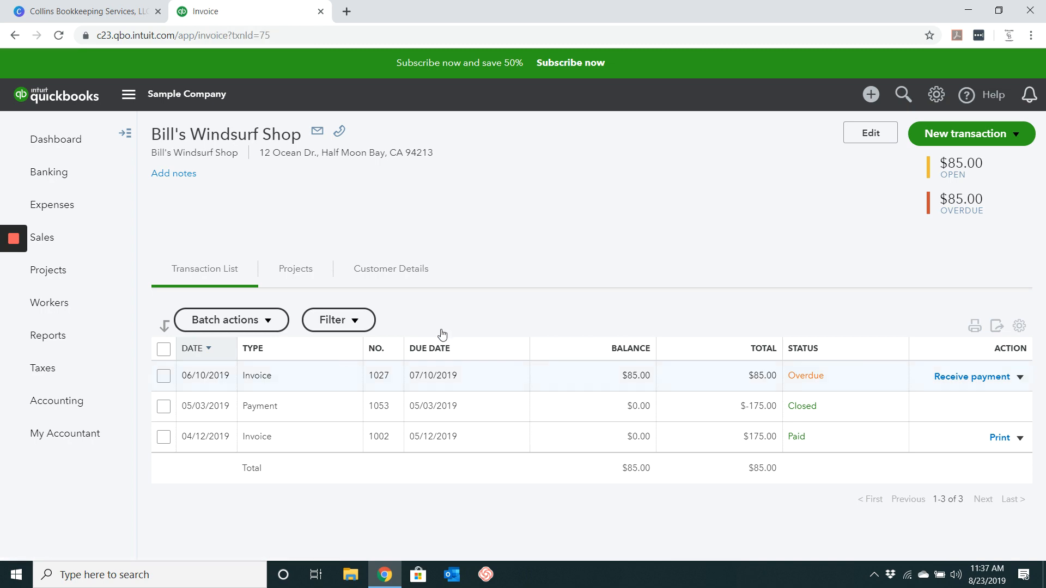
From Bill's Windsurf Shop's transaction list, choose View/Edit on invoice 1027's row.
left_click(256, 376)
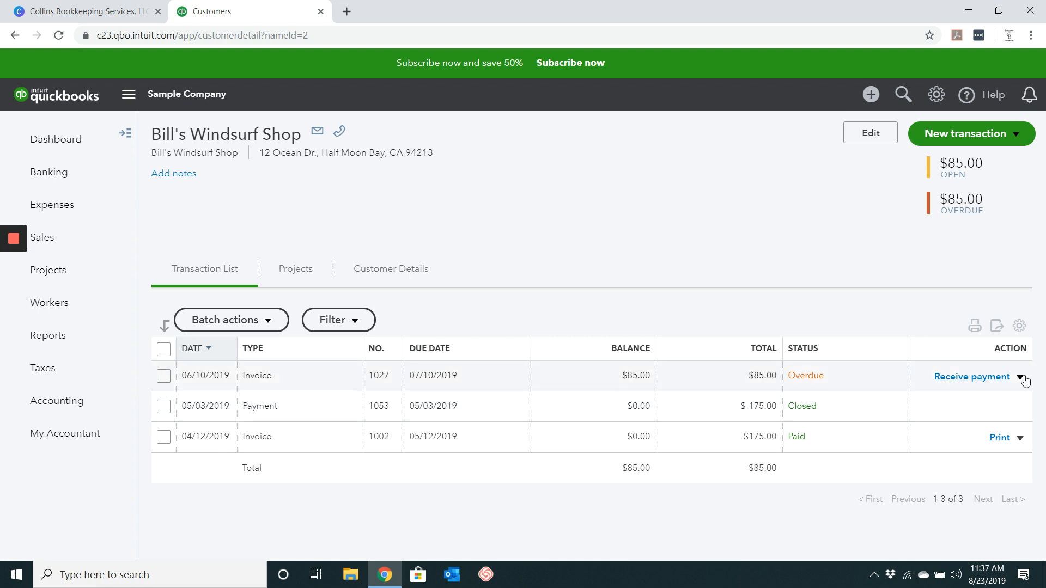
left_click(1023, 380)
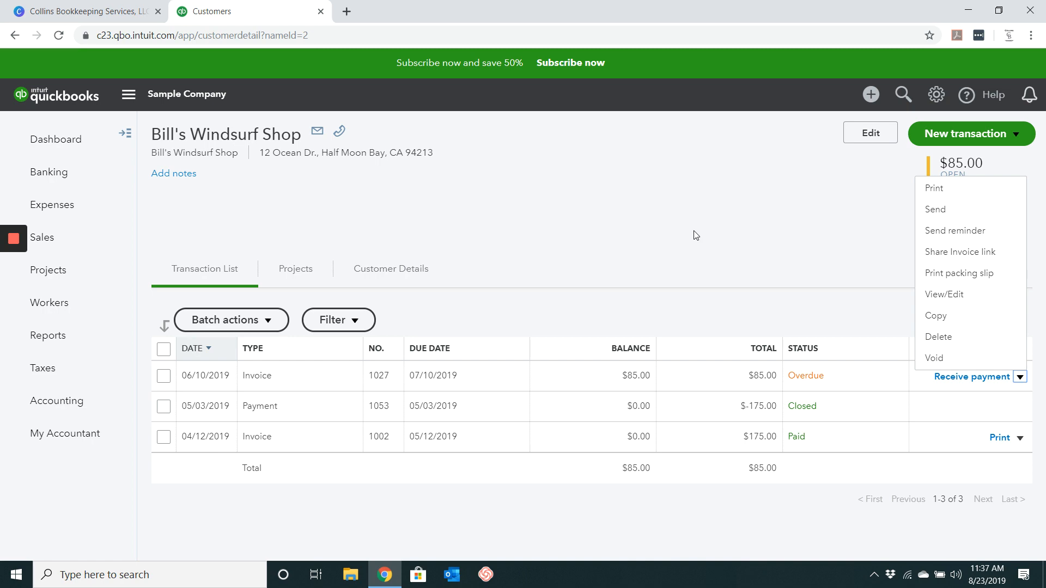
left_click(943, 294)
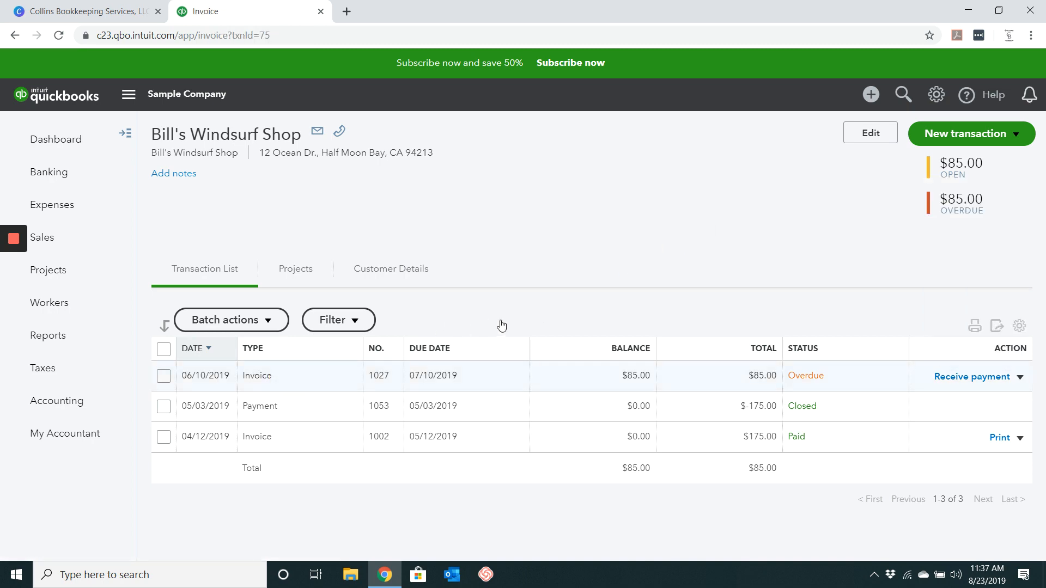
Void invoice 1027 via More > Void, confirm Yes and dismiss the success message.
left_click(256, 376)
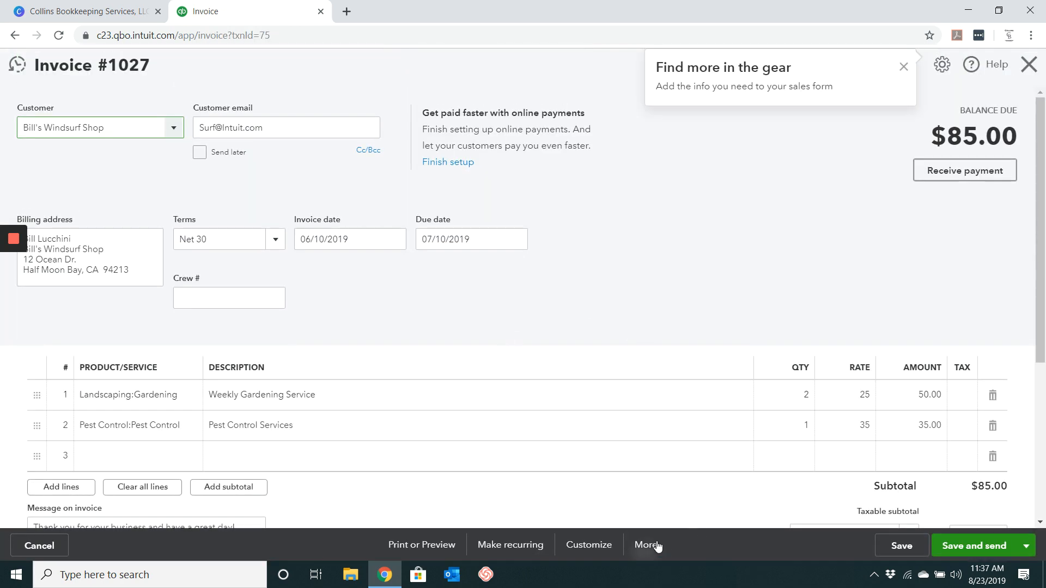
left_click(644, 545)
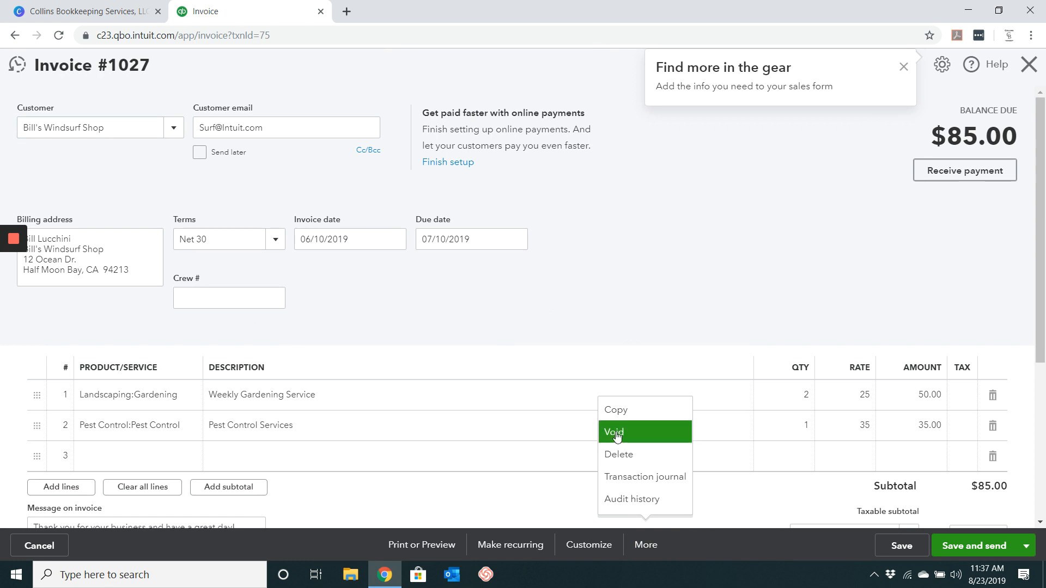
left_click(613, 432)
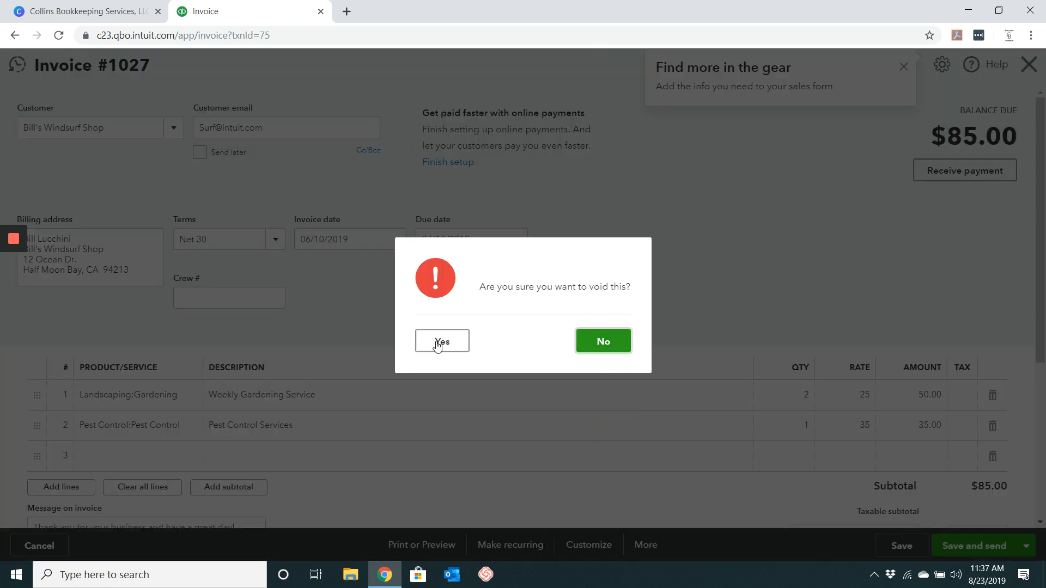
left_click(441, 341)
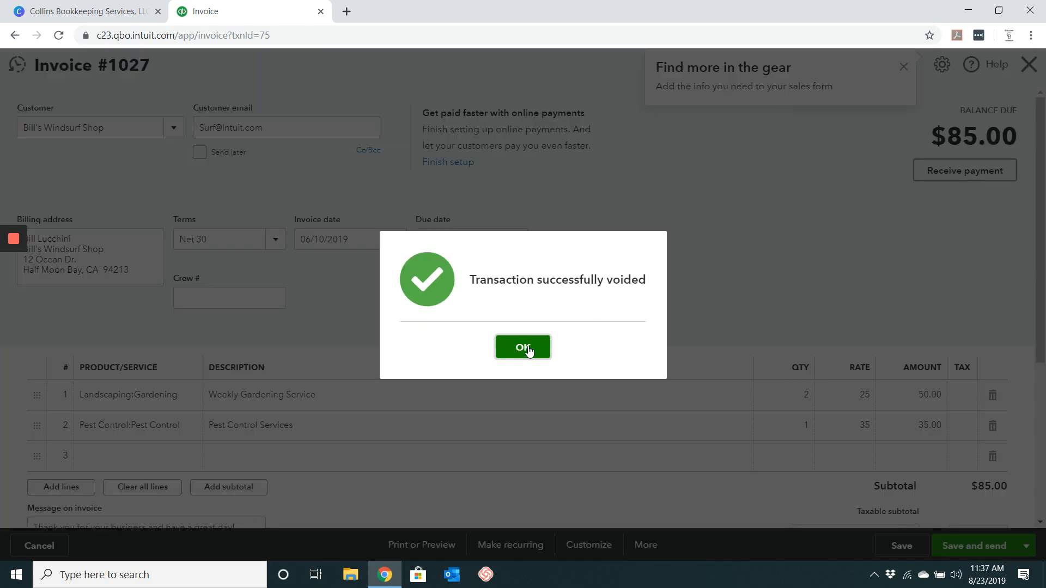
left_click(522, 347)
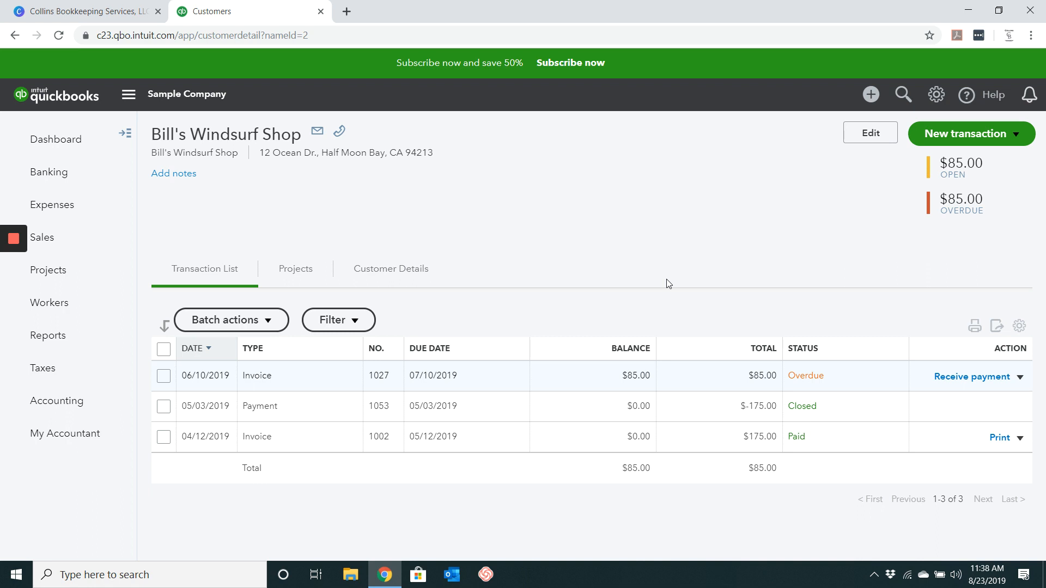
mouse_move(516, 577)
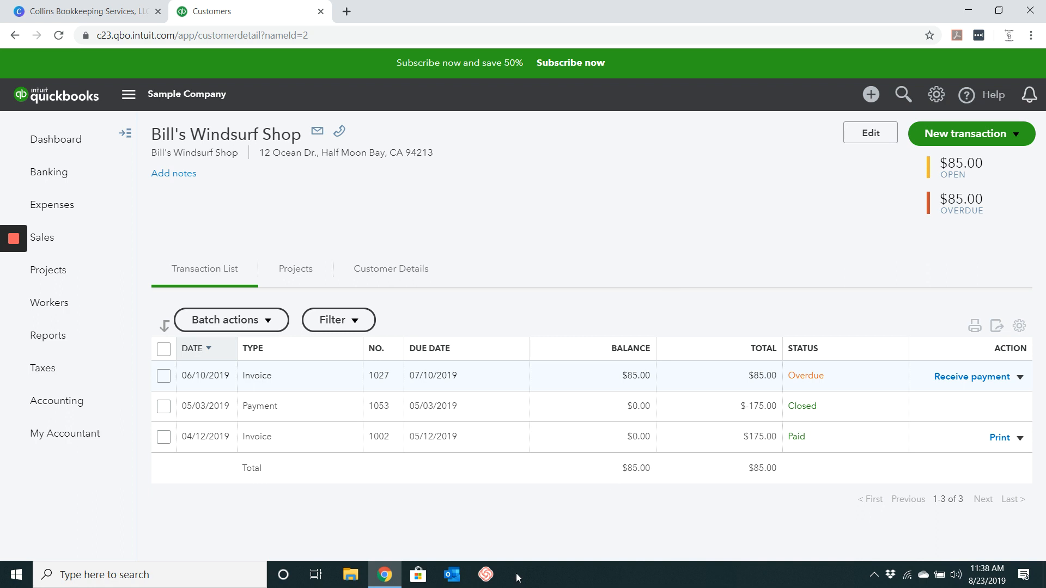